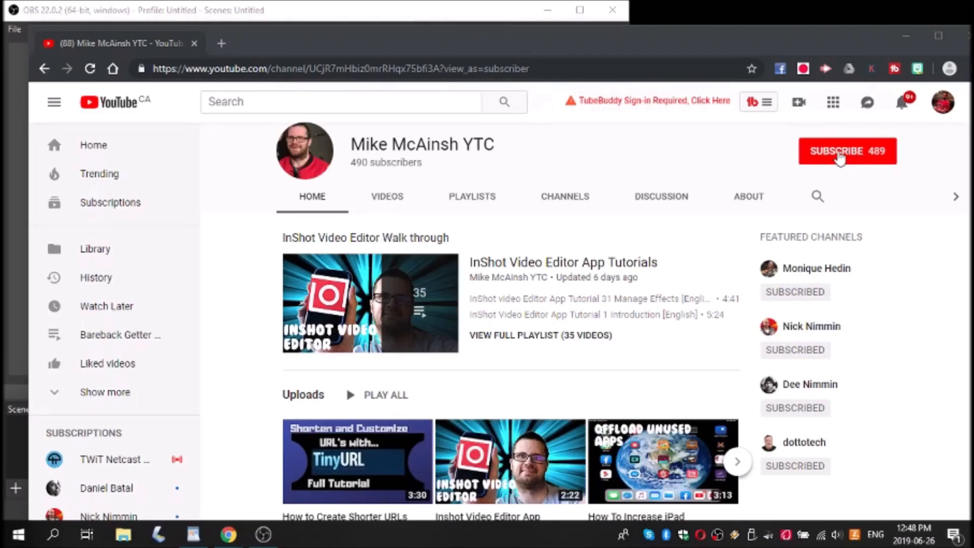
- Leave the YouTube channel page and switch to the InShot home screen
{"action": "left_click", "coordinate": [840, 151]}
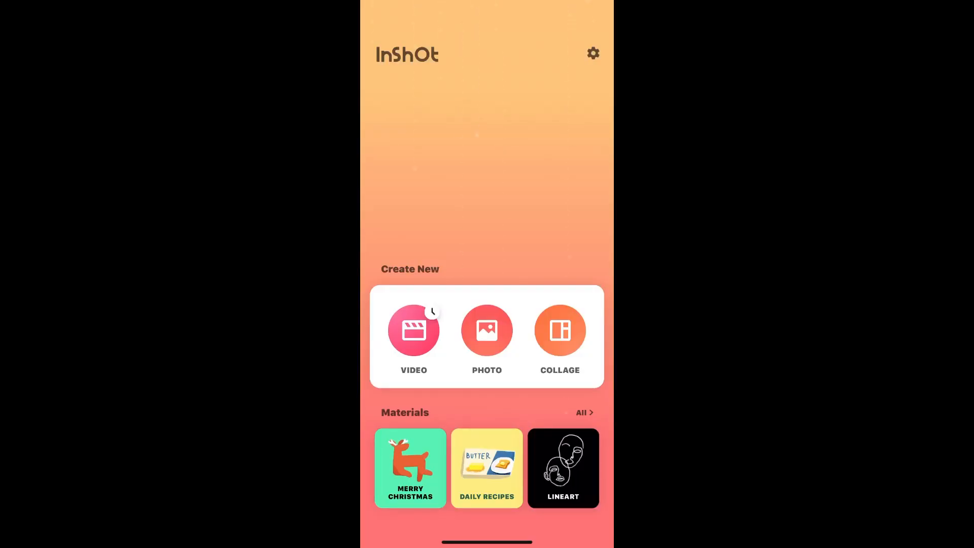
- Create a new video project using the clip of the woman with the salad
{"action": "left_click", "coordinate": [413, 329]}
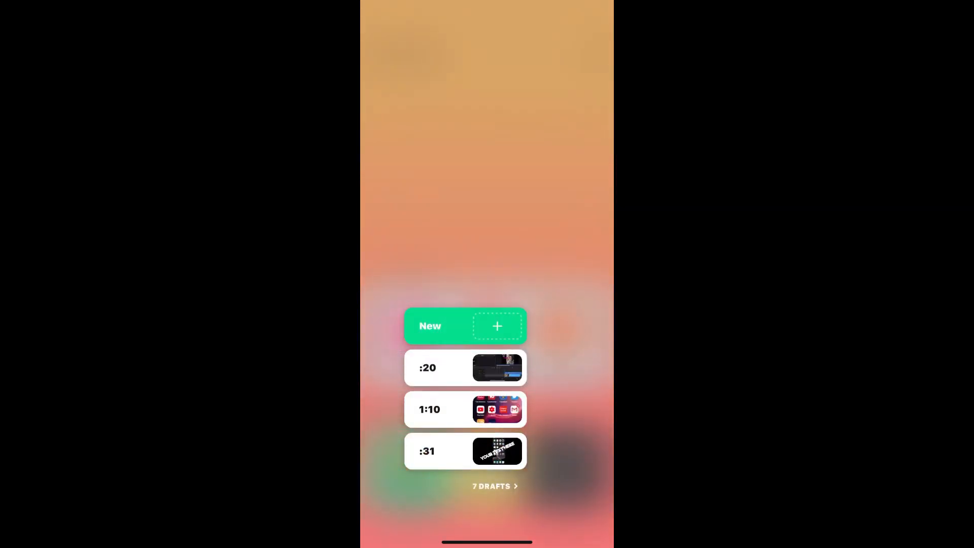
{"action": "left_click", "coordinate": [496, 325]}
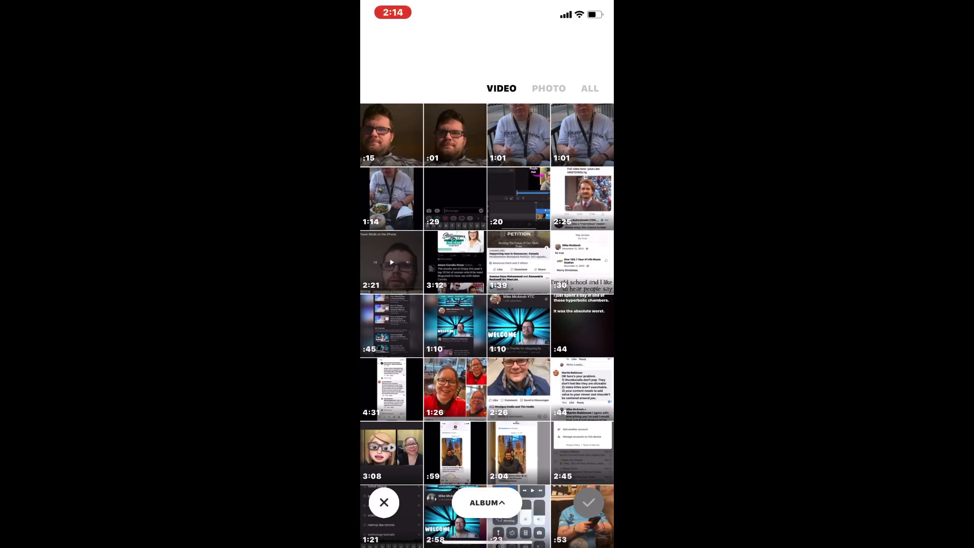
{"action": "left_click", "coordinate": [518, 135]}
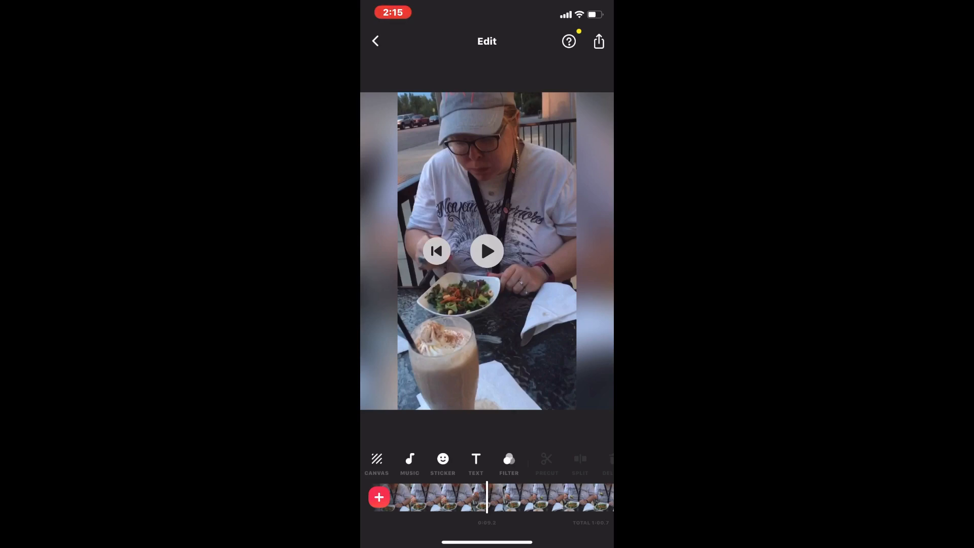
- Bring up the canvas Ratio panel for the salad clip
{"action": "left_click", "coordinate": [377, 462]}
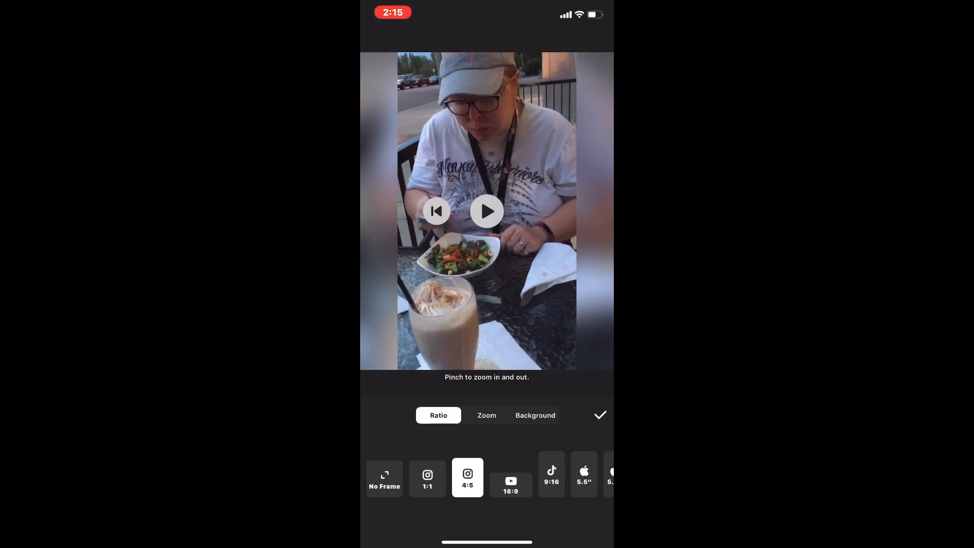
- Preview the salad clip on a 16:9 canvas and apply the canvas settings
{"action": "left_click", "coordinate": [510, 480]}
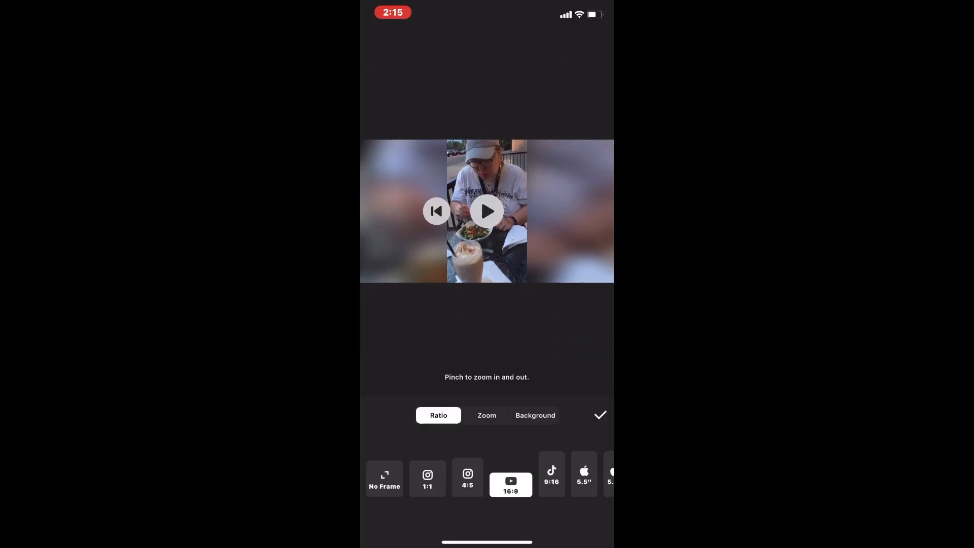
{"action": "left_click", "coordinate": [550, 475]}
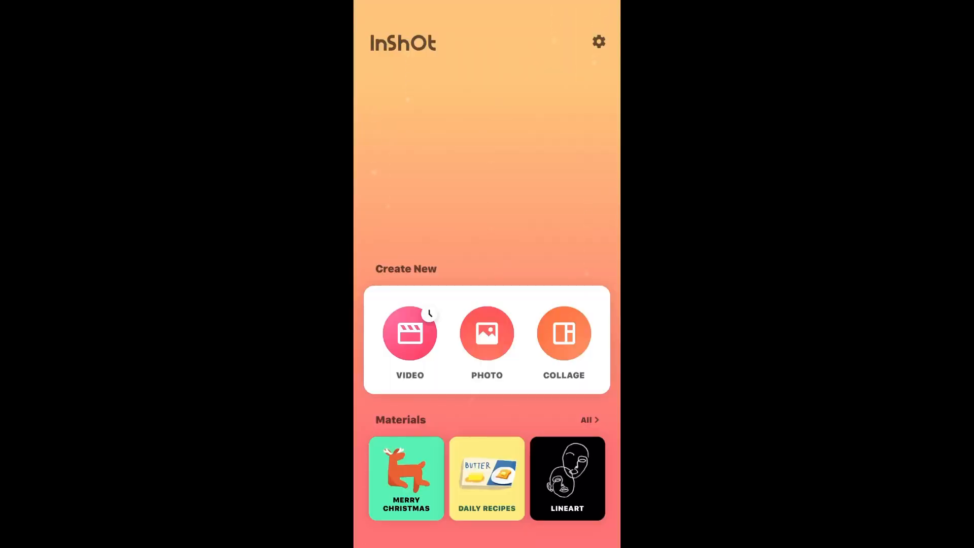
- Create a new video project using the man's indoor selfie clip
{"action": "left_click", "coordinate": [408, 332]}
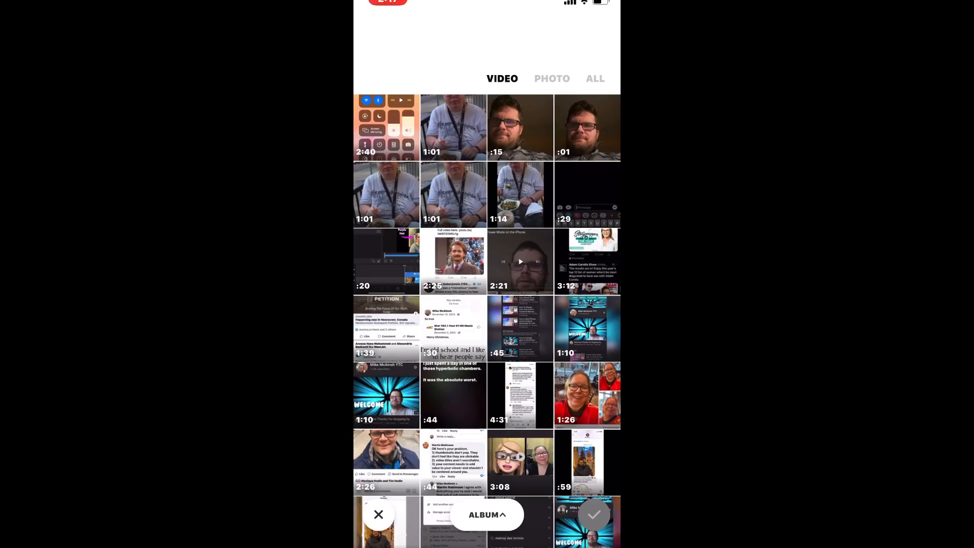
{"action": "left_click", "coordinate": [519, 128]}
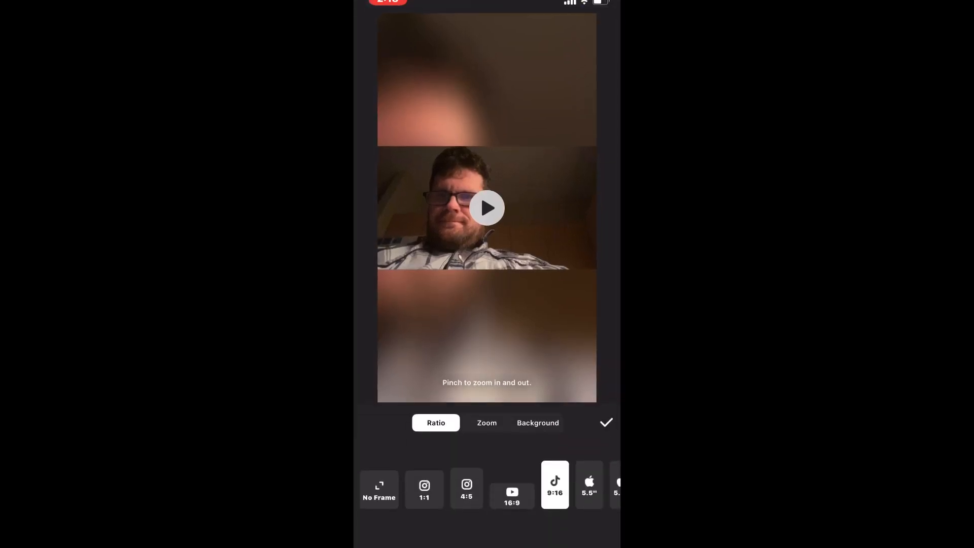
- Compare the man's clip on 16:9, keep the 9:16 blurred canvas and confirm it
{"action": "left_click", "coordinate": [512, 489]}
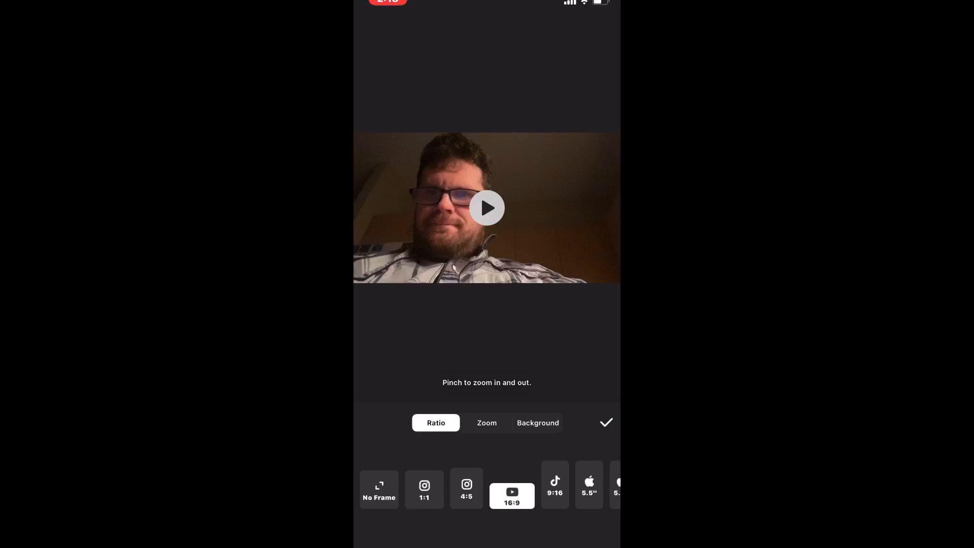
{"action": "left_click", "coordinate": [554, 488]}
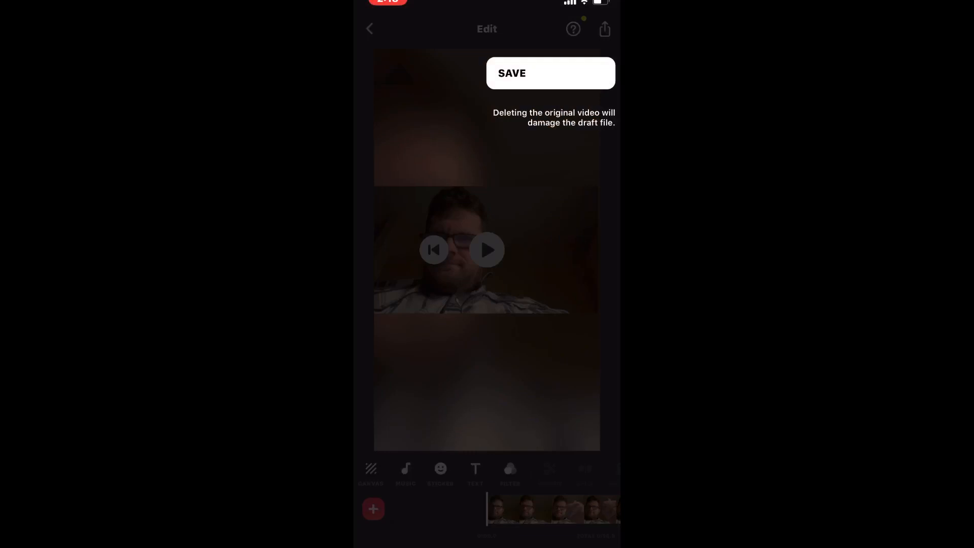
- Save the finished vertical video to the phone
{"action": "left_click", "coordinate": [549, 73]}
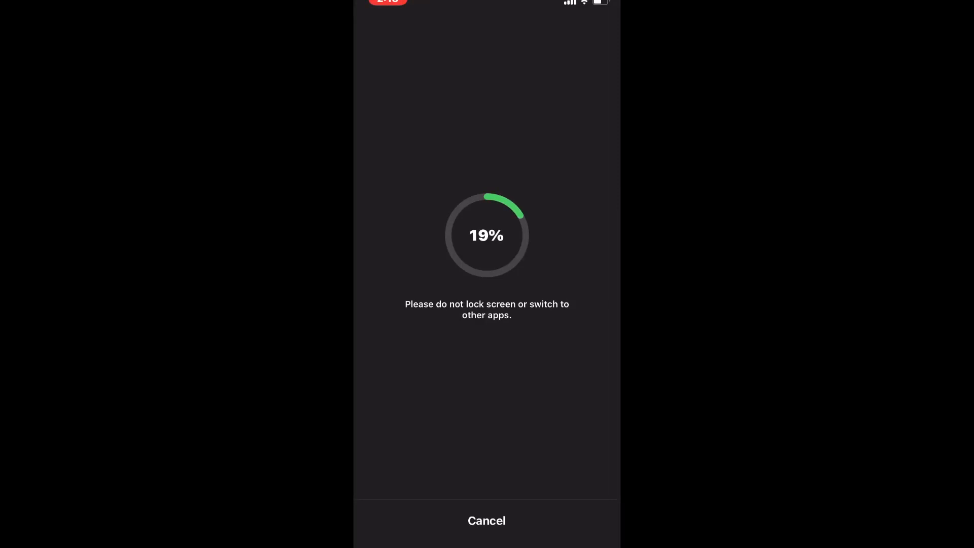